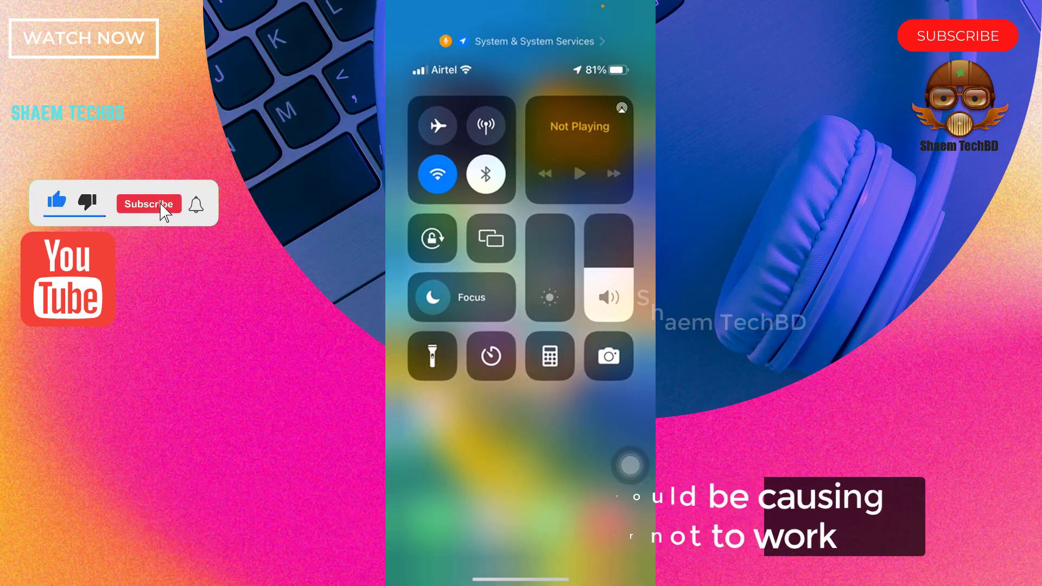
Step: Dismiss Control Center and launch Settings from the Home Screen
click(149, 203)
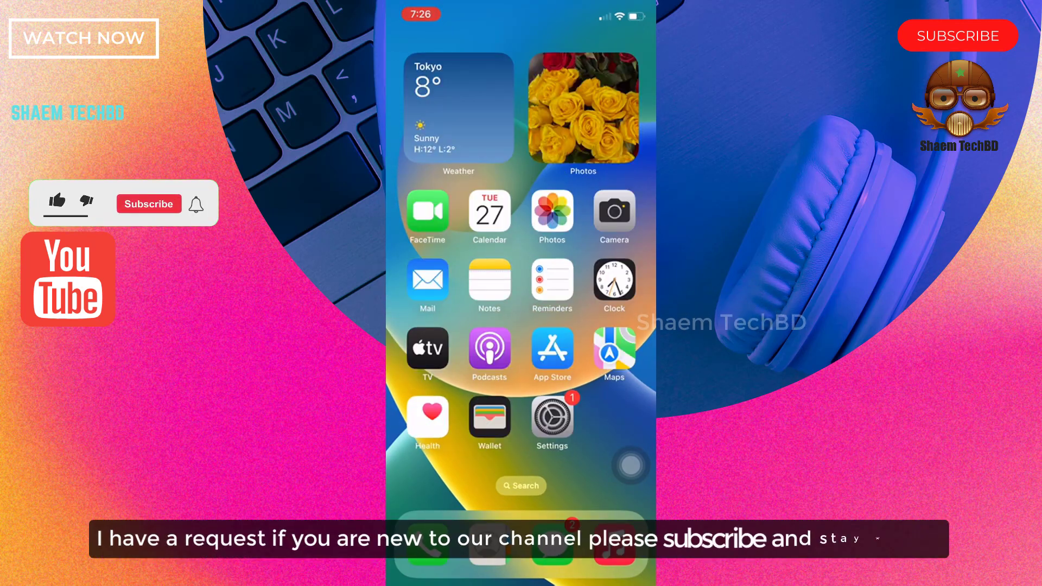
click(57, 201)
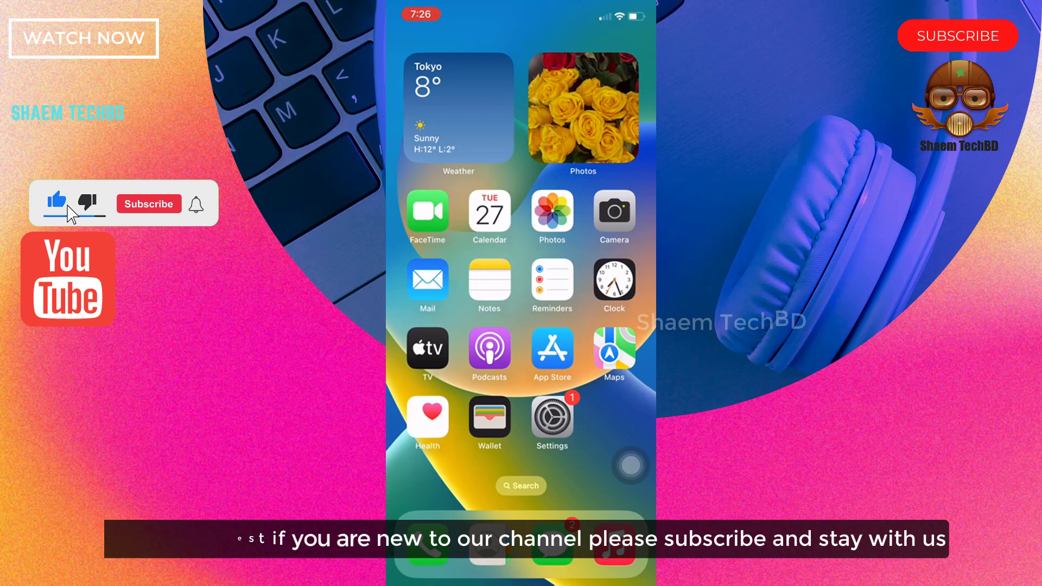
click(149, 203)
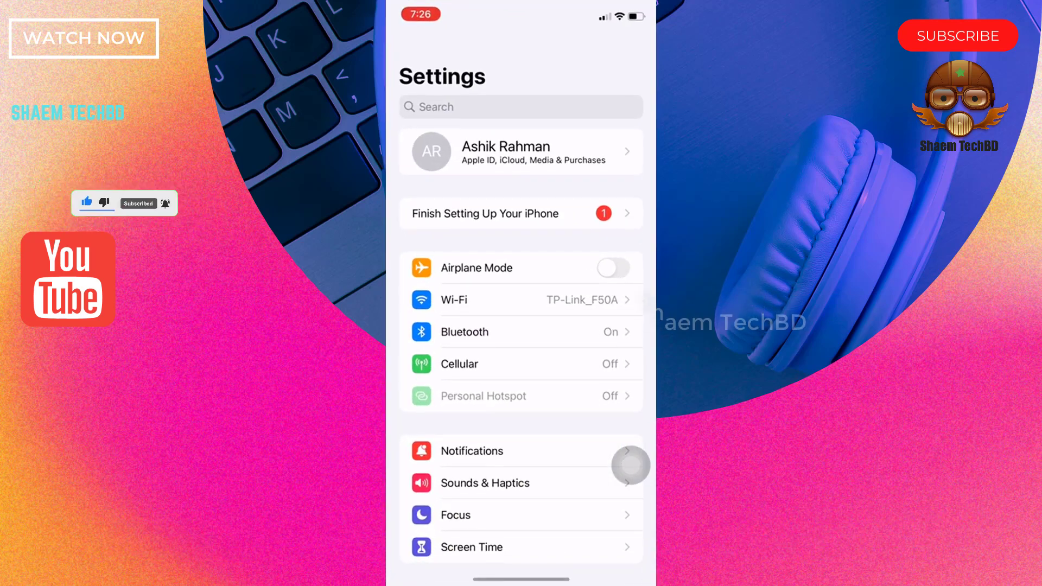
Step: Start the iOS 16.2 download from General > Software Update, then return Home
scroll(down, 3)
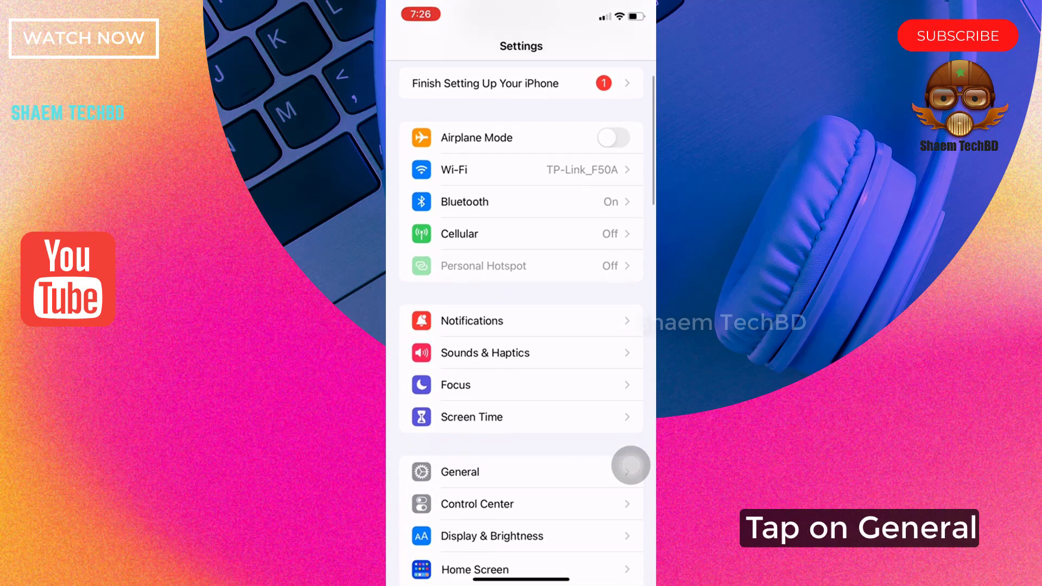
click(457, 472)
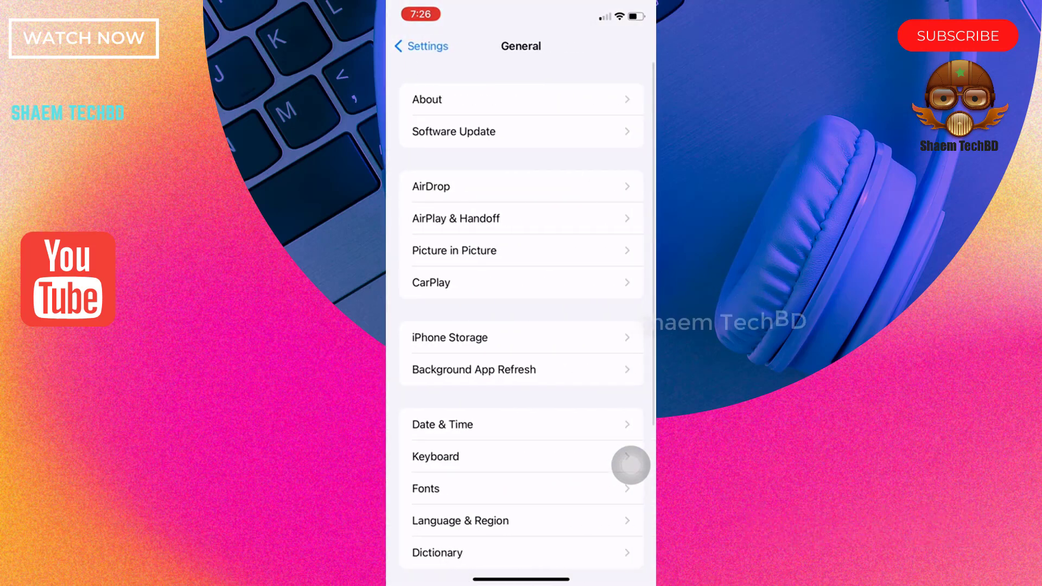
click(454, 131)
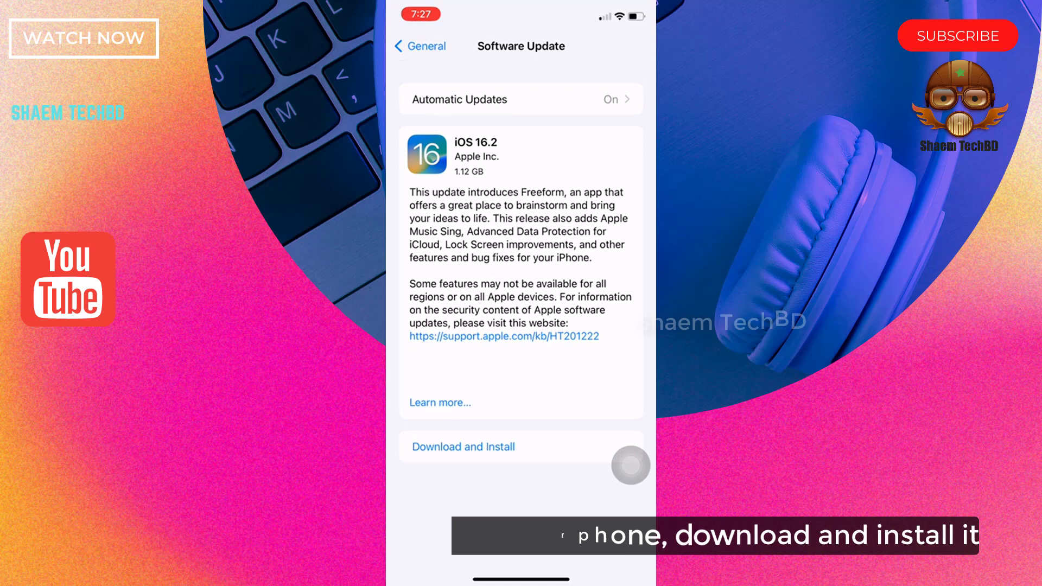
click(462, 446)
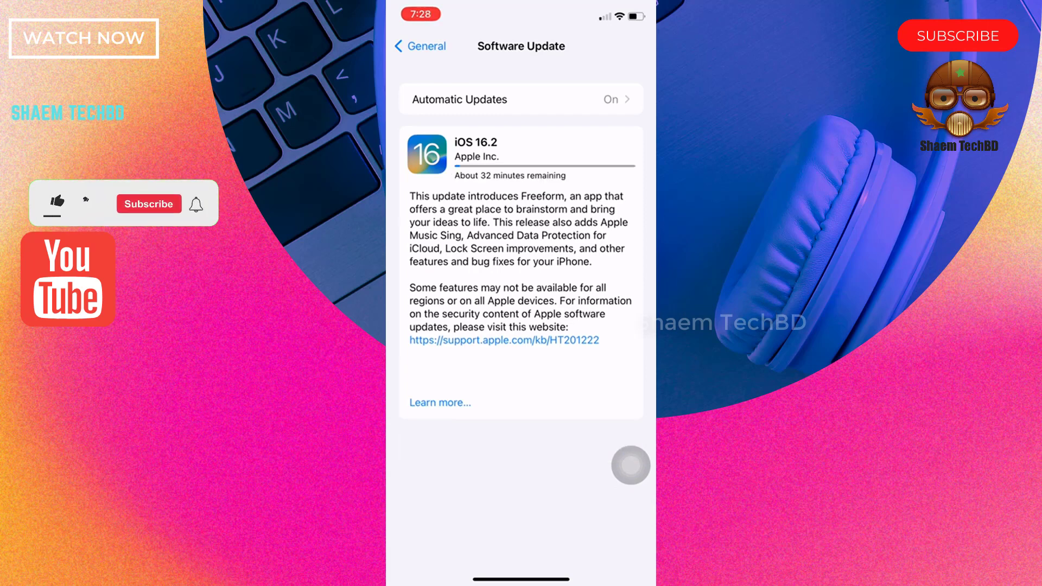
click(57, 203)
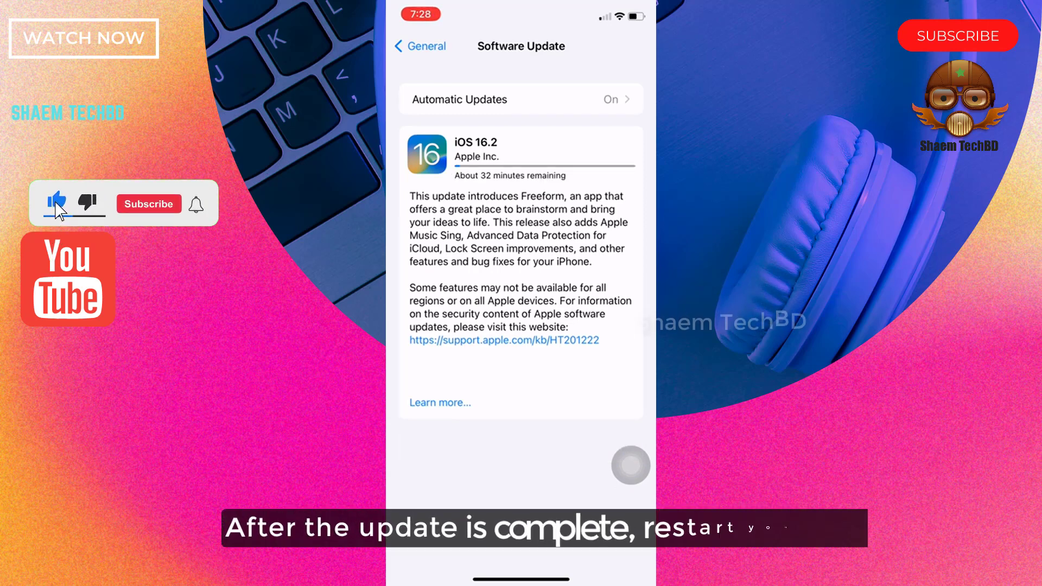
click(149, 203)
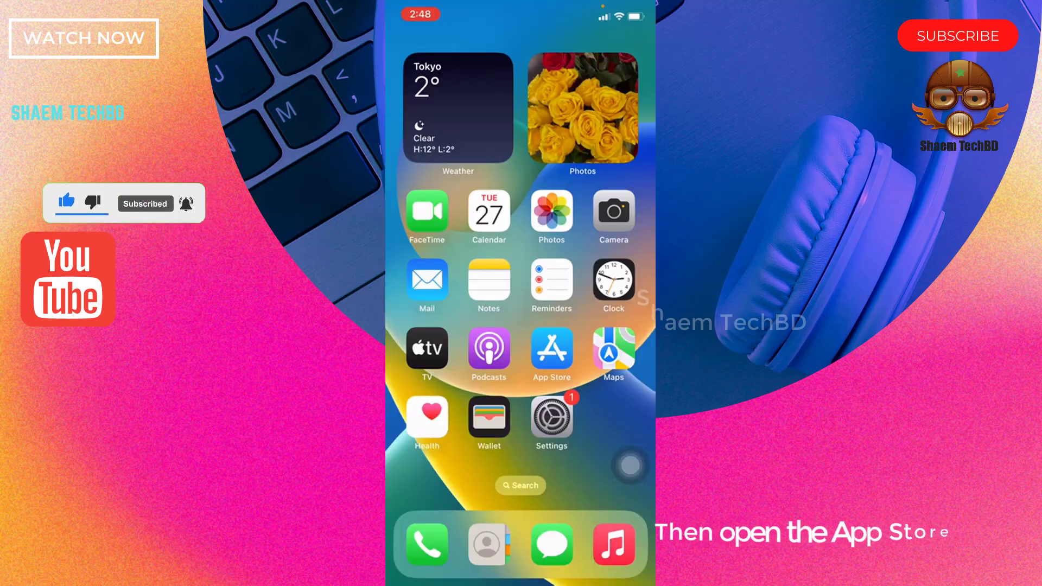
Step: Search the App Store for 'messenger' and confirm Messenger is already installed
click(551, 348)
text(m)
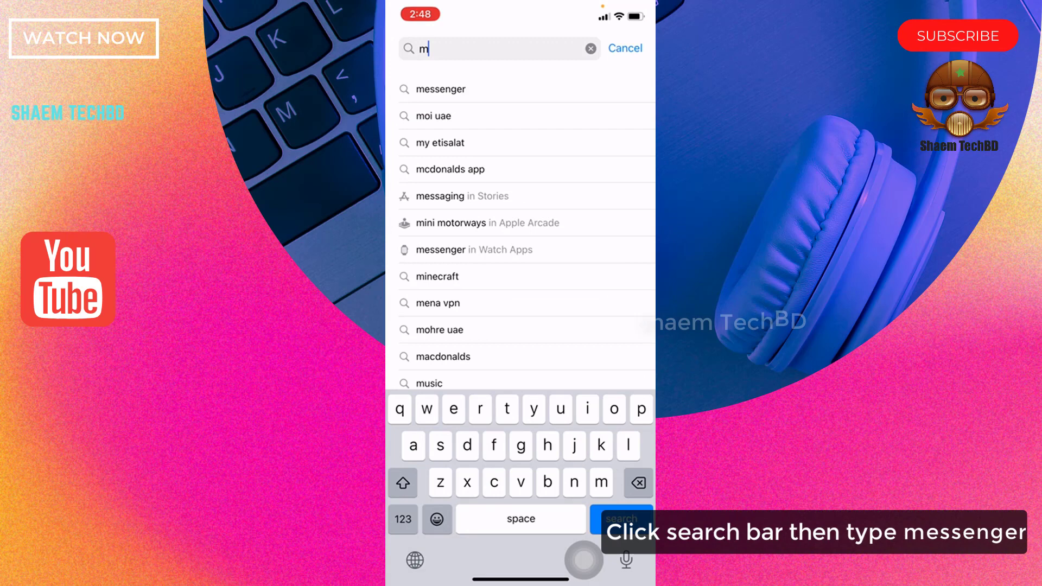
text(essenger)
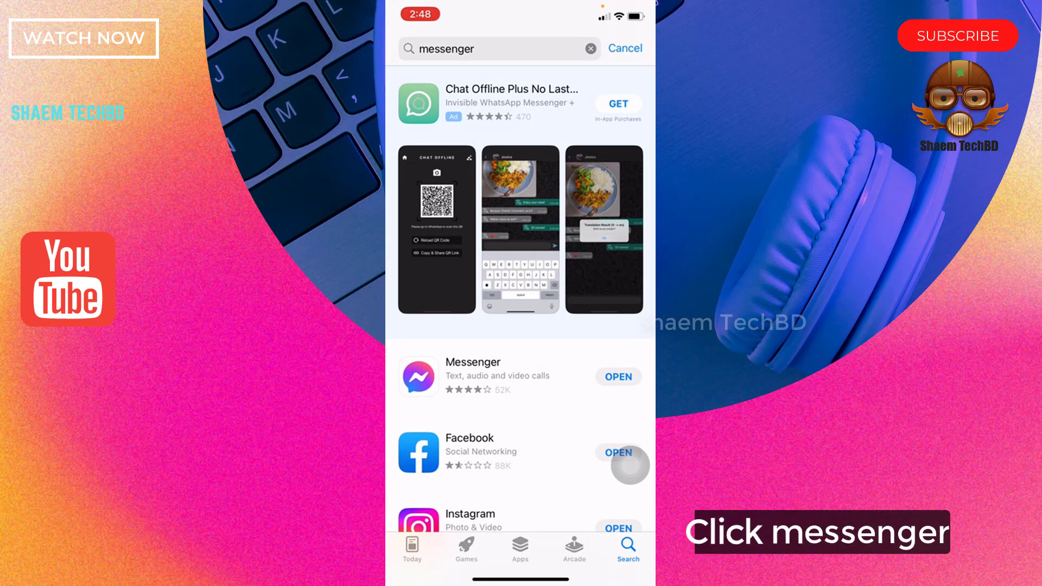
click(472, 376)
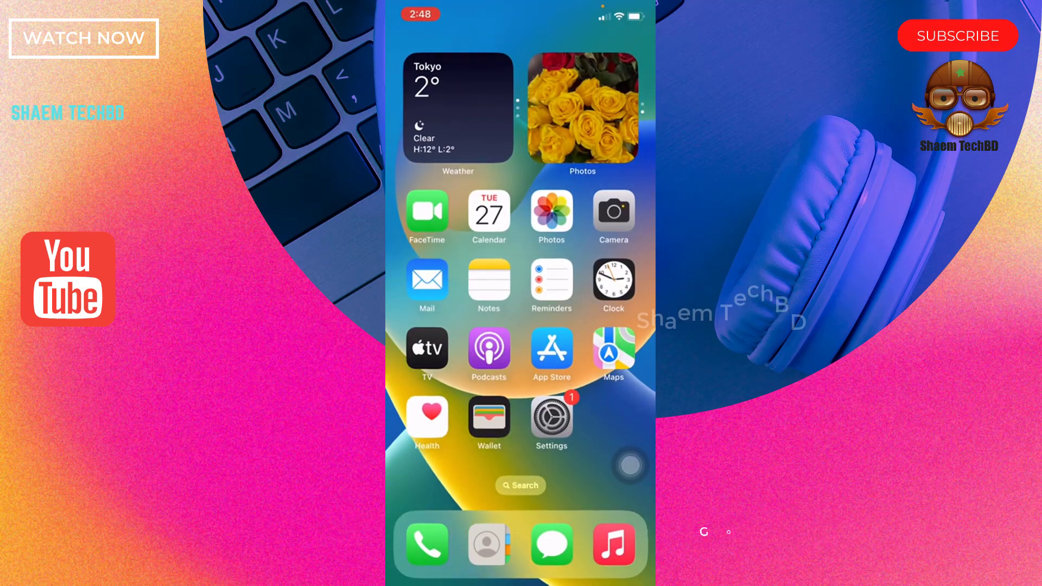
Step: Reach General > iPhone Storage and scroll to Messenger at 92.7 MB
click(552, 418)
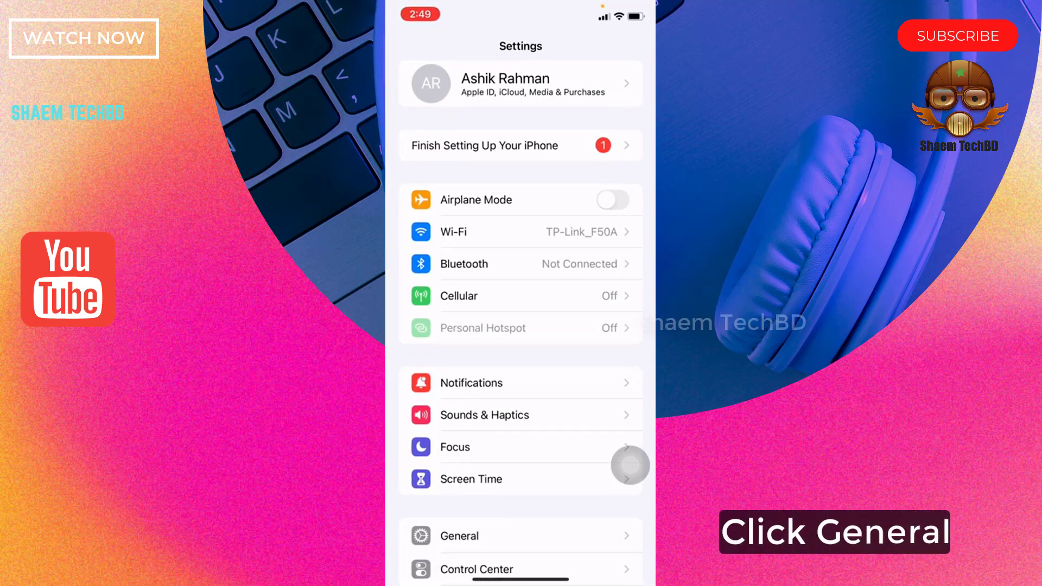
scroll(down, 3)
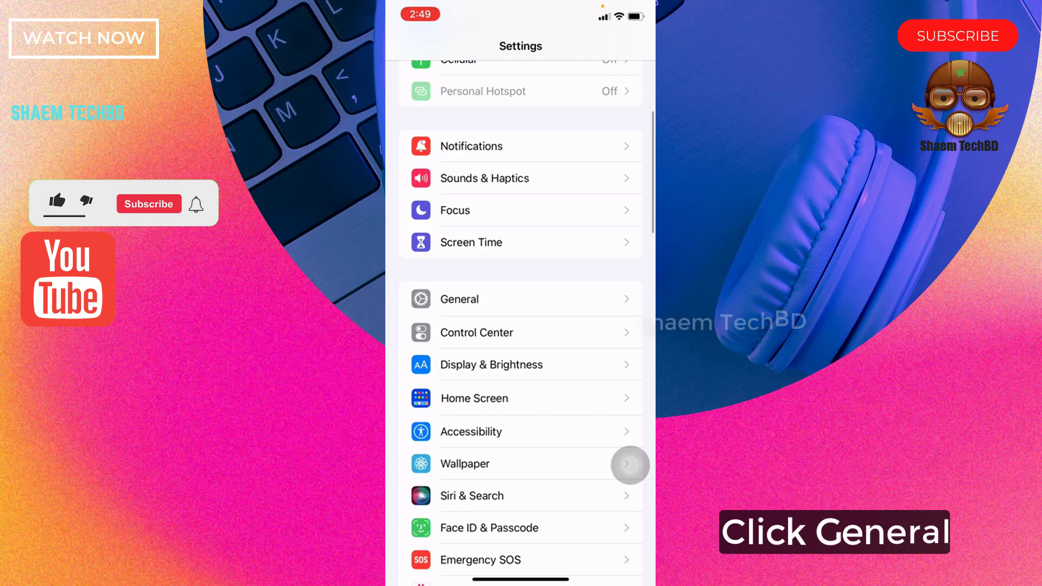
click(520, 298)
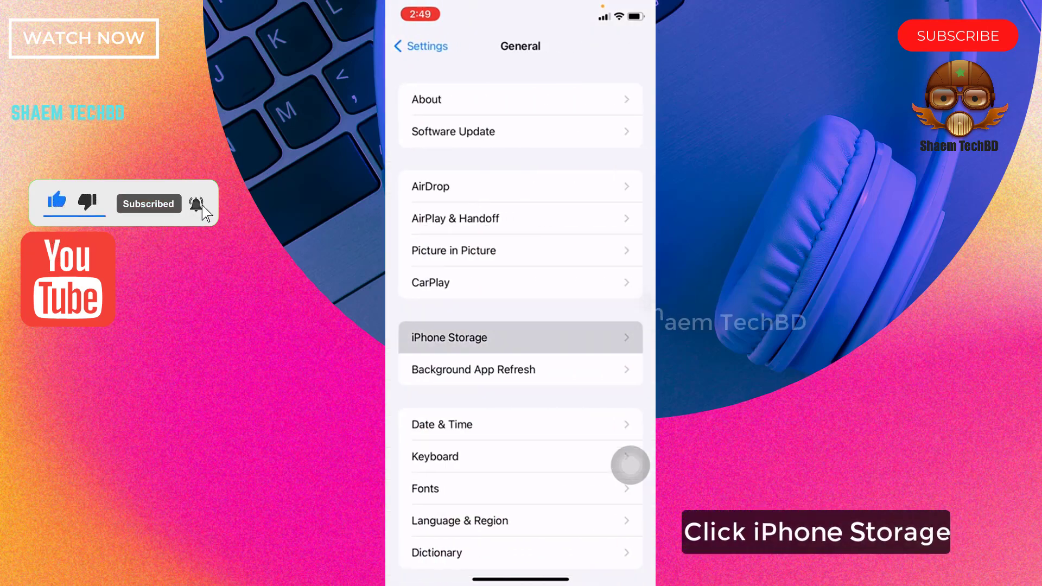
click(519, 338)
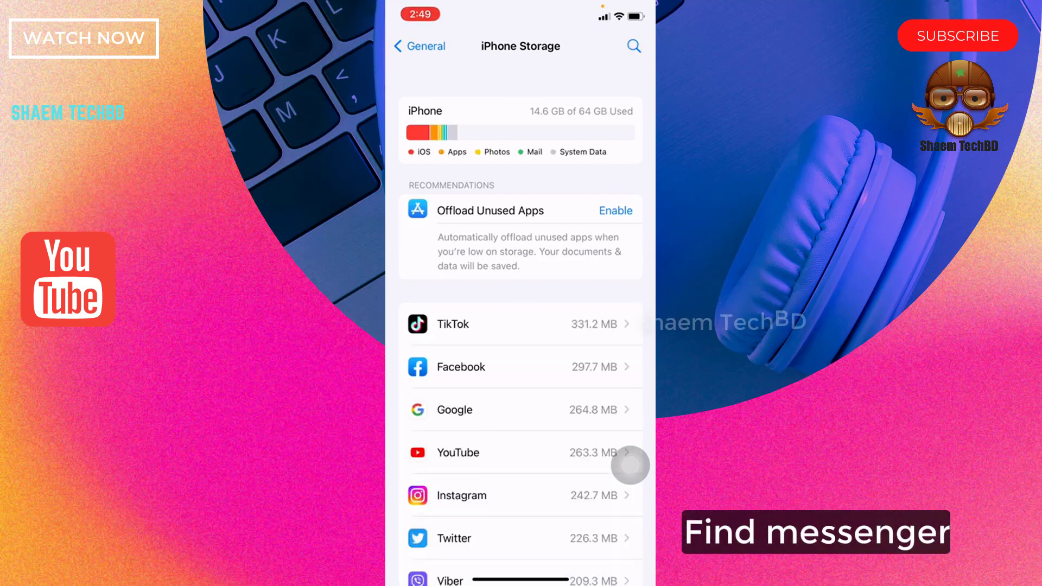
scroll(down, 3)
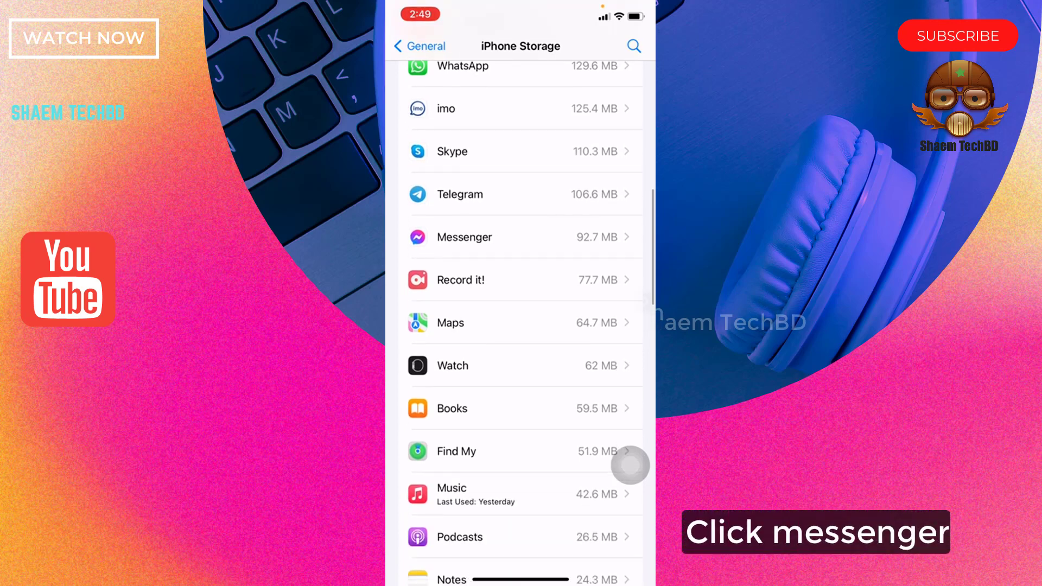
Step: Offload Messenger from its storage page, keeping its 492 KB of documents and data
click(463, 238)
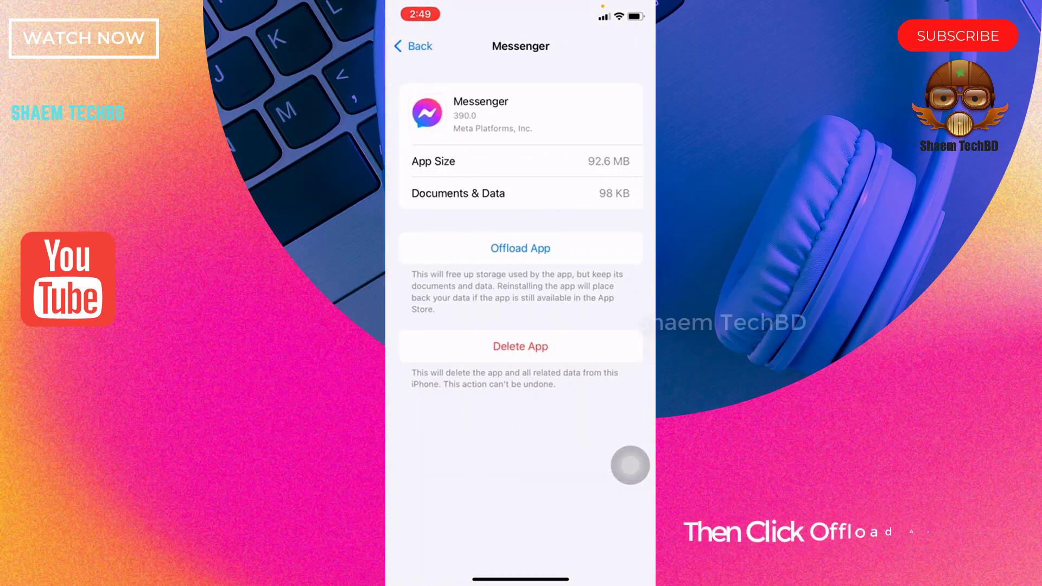
click(520, 248)
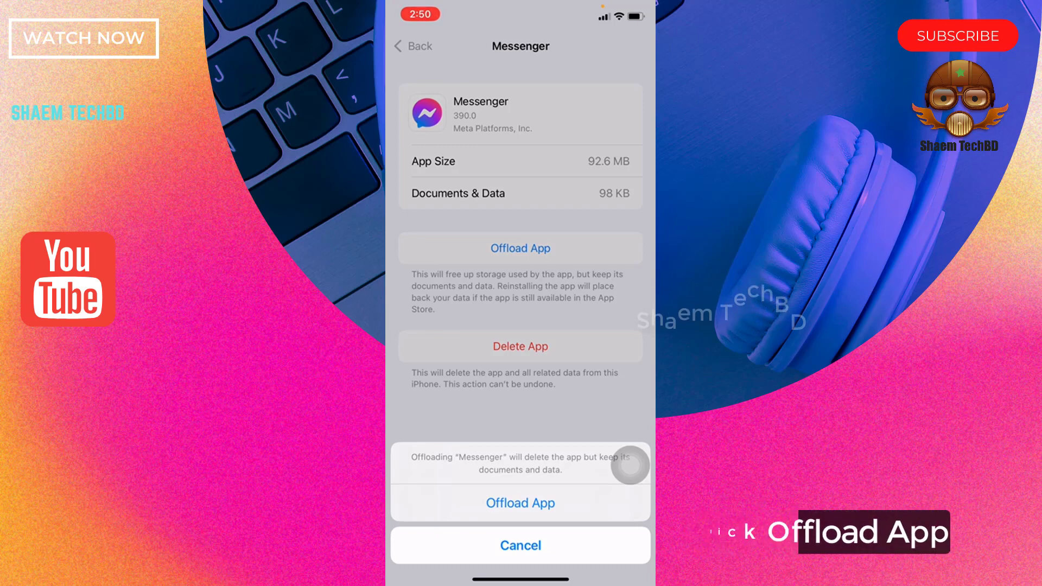
click(519, 502)
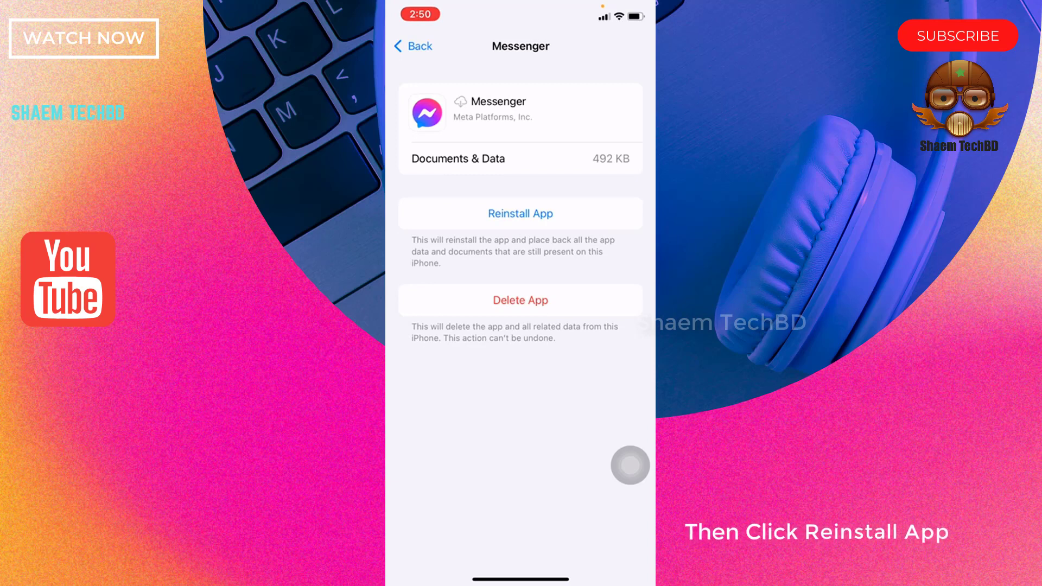
Step: Reinstall Messenger (back to 92.7 MB) and return to the General settings list
click(520, 213)
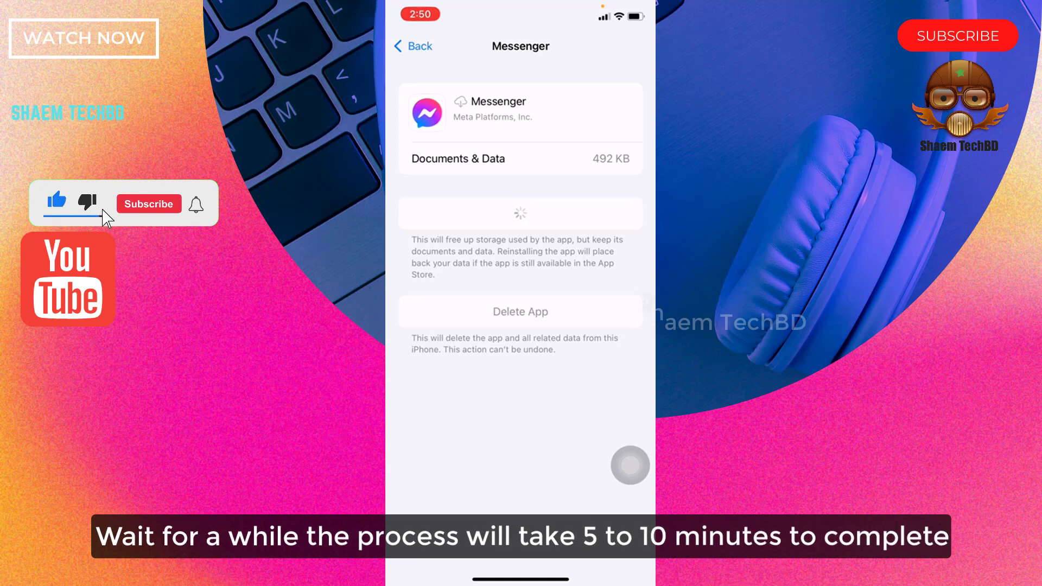
click(149, 204)
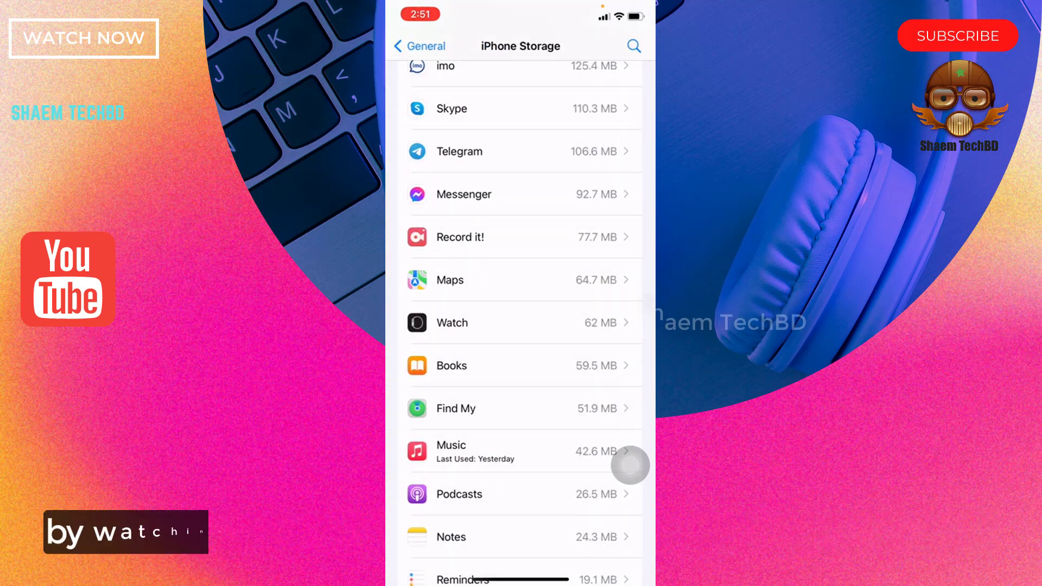
click(419, 46)
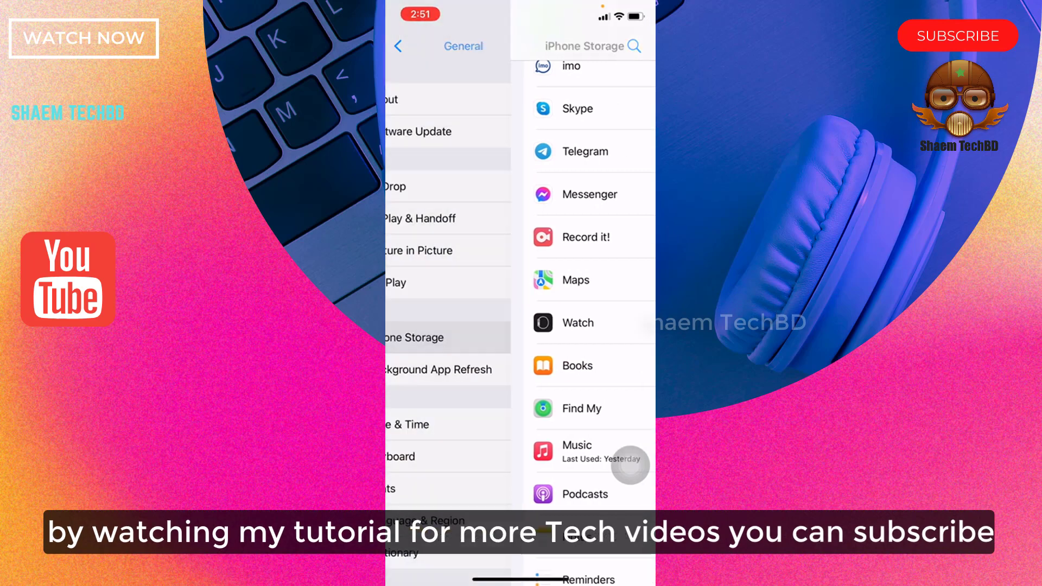